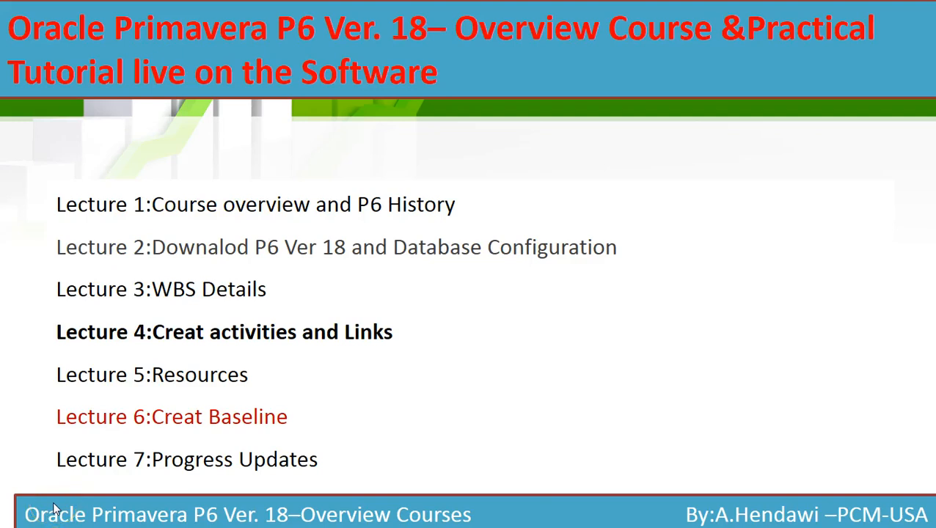
# - Select the Site Preparation activity and browse the Enterprise and Project menus
pyautogui.click(571, 514)
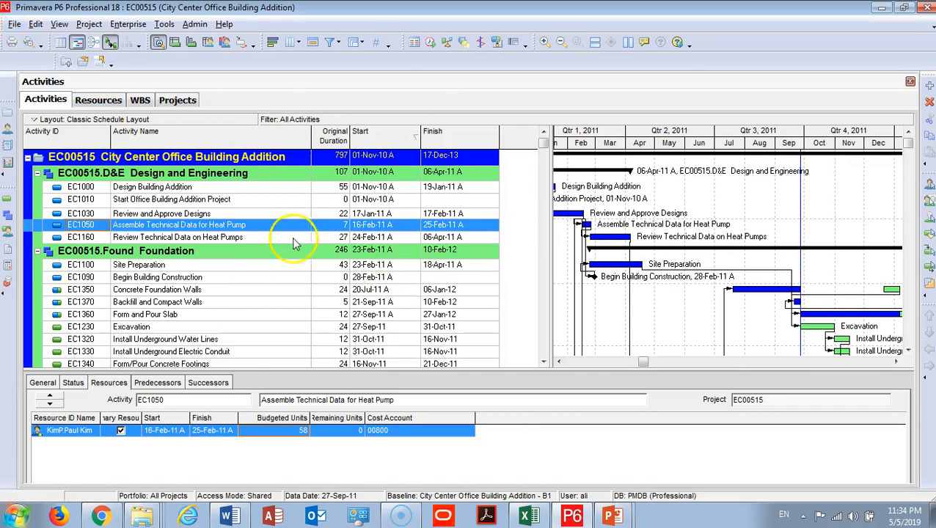
pyautogui.click(138, 264)
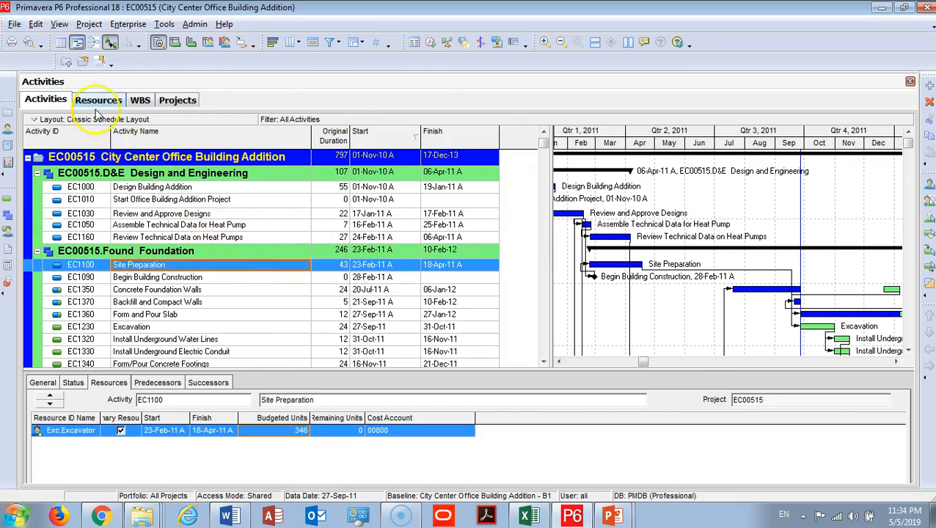
pyautogui.click(127, 24)
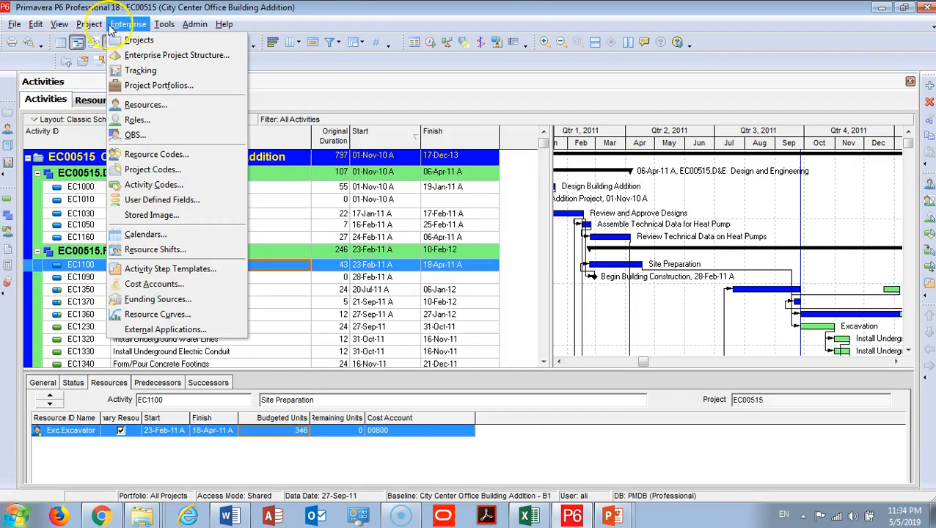
pyautogui.click(89, 24)
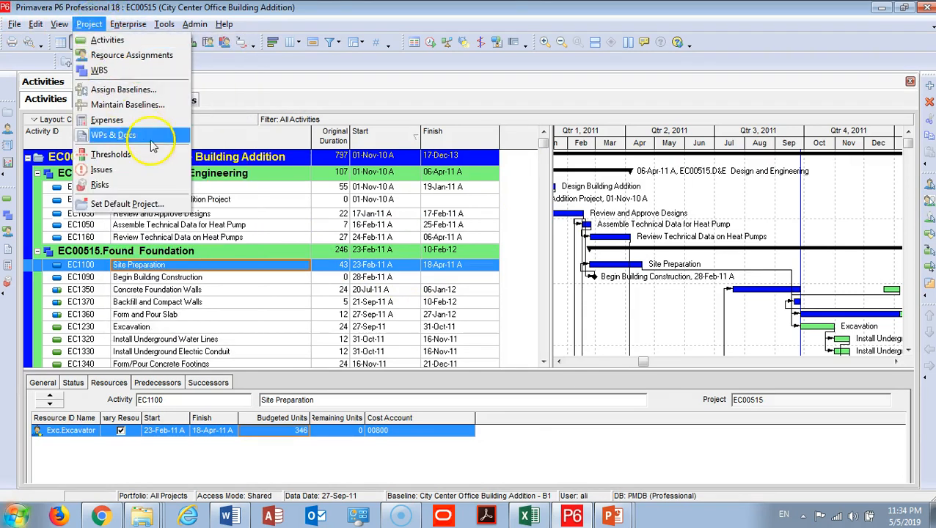
pyautogui.moveTo(140, 90)
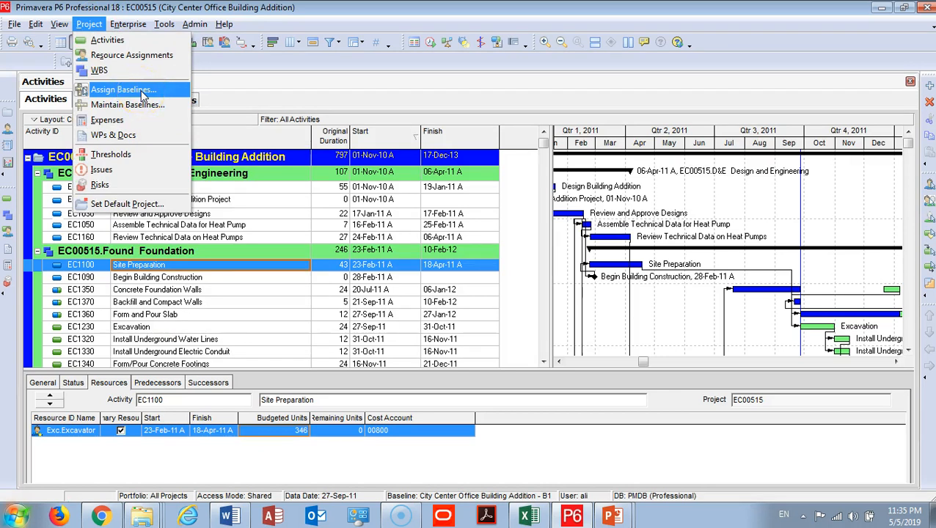
pyautogui.moveTo(109, 473)
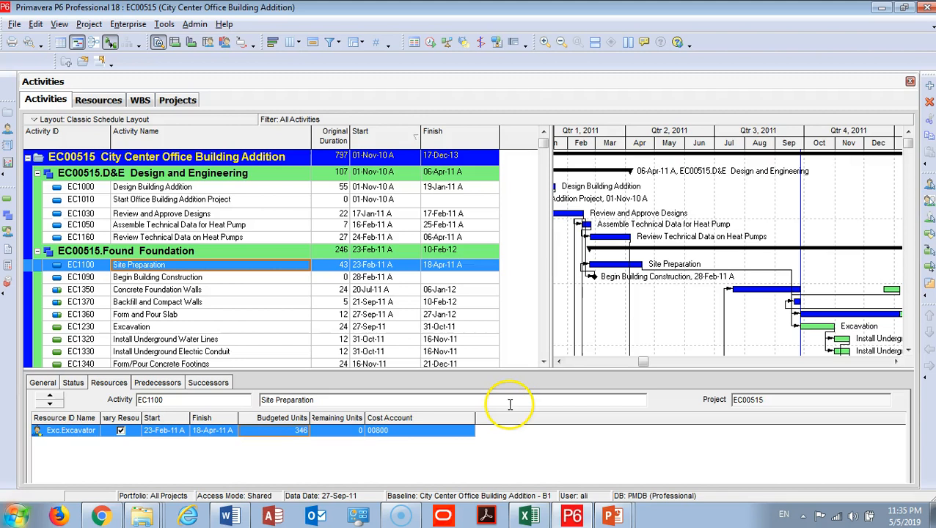
pyautogui.click(88, 25)
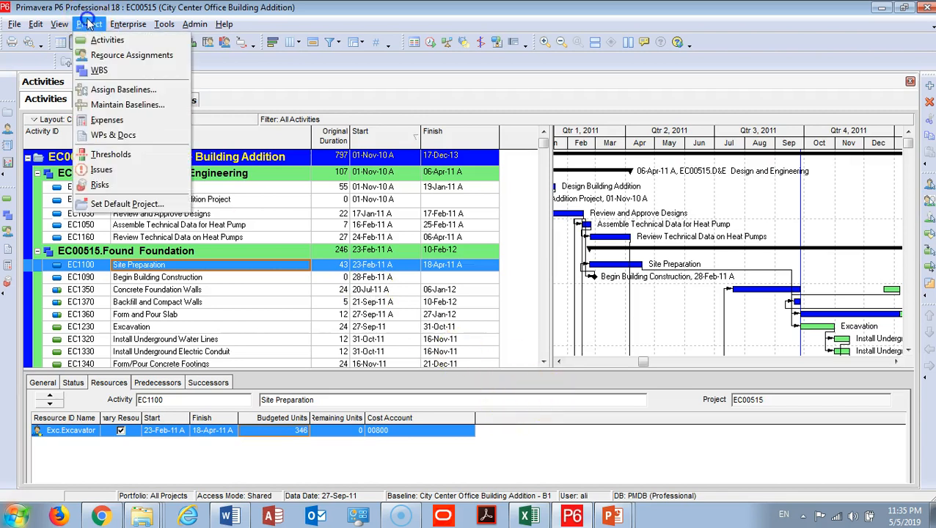
pyautogui.moveTo(128, 105)
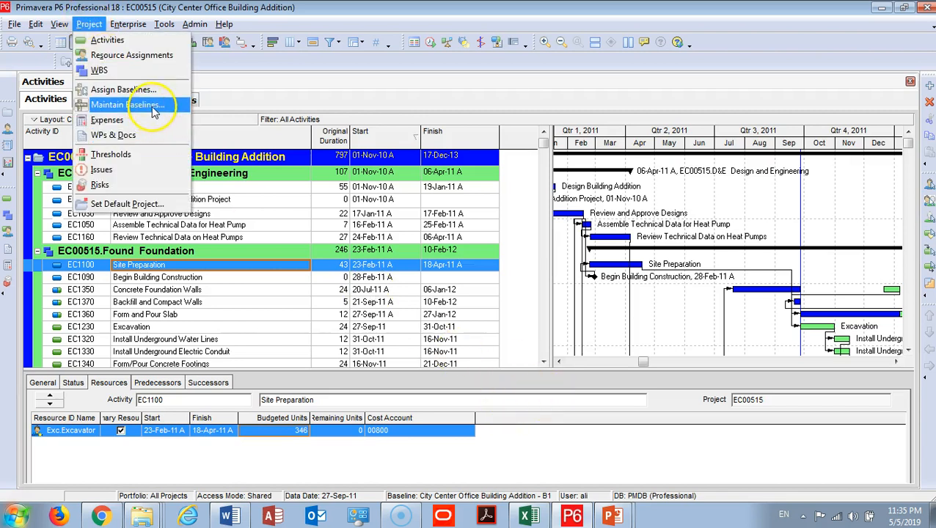
# - Open Maintain Baselines to add a copy of the current project as a baseline
pyautogui.click(128, 105)
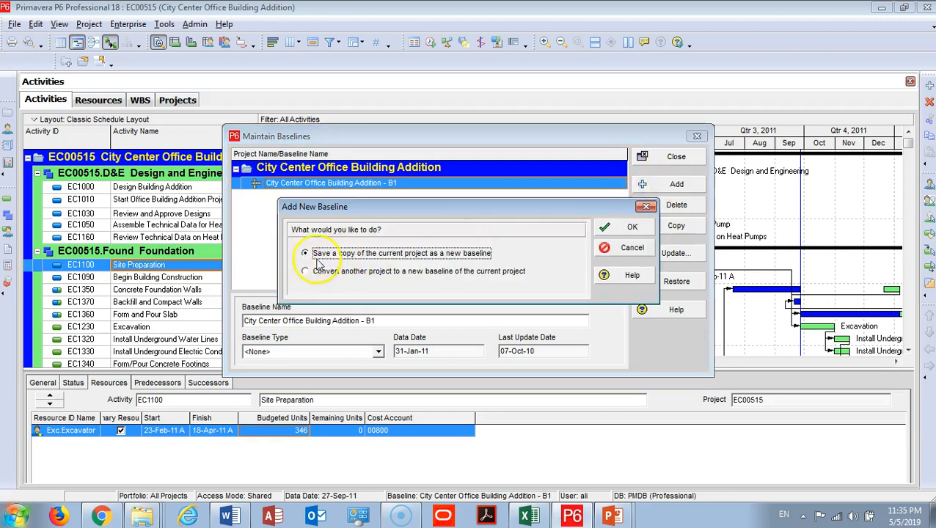
pyautogui.moveTo(319, 235)
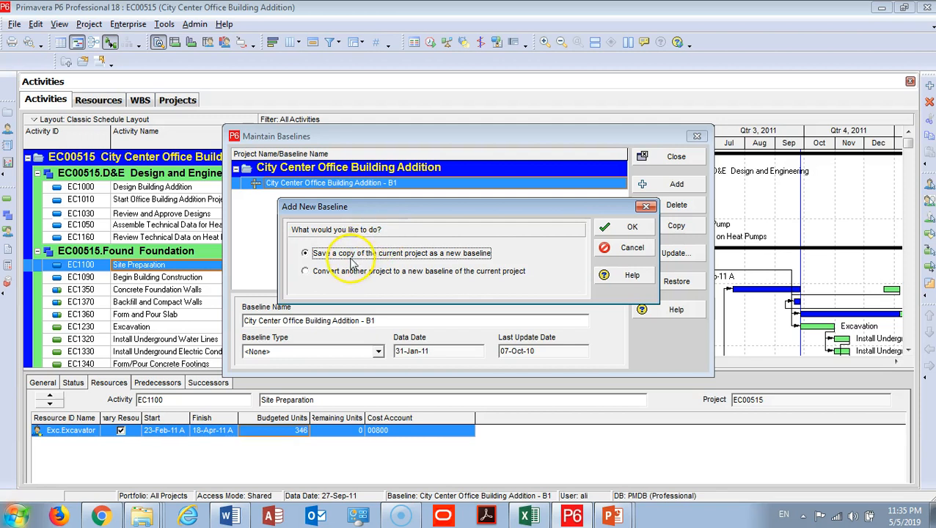
pyautogui.moveTo(417, 264)
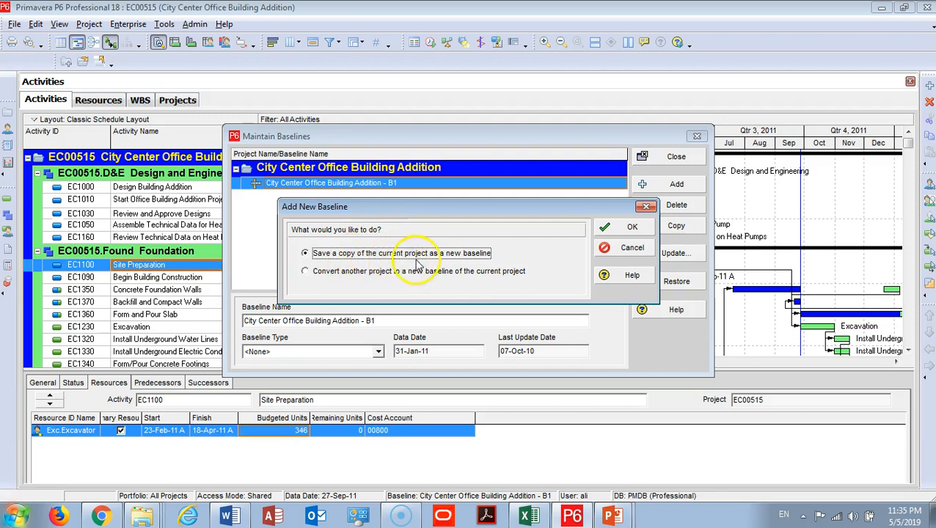
pyautogui.moveTo(366, 284)
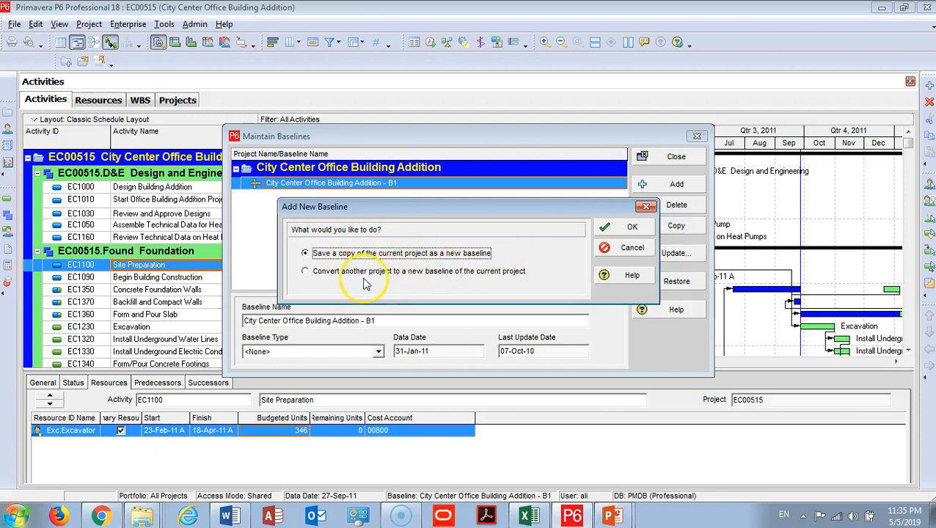
pyautogui.moveTo(201, 430)
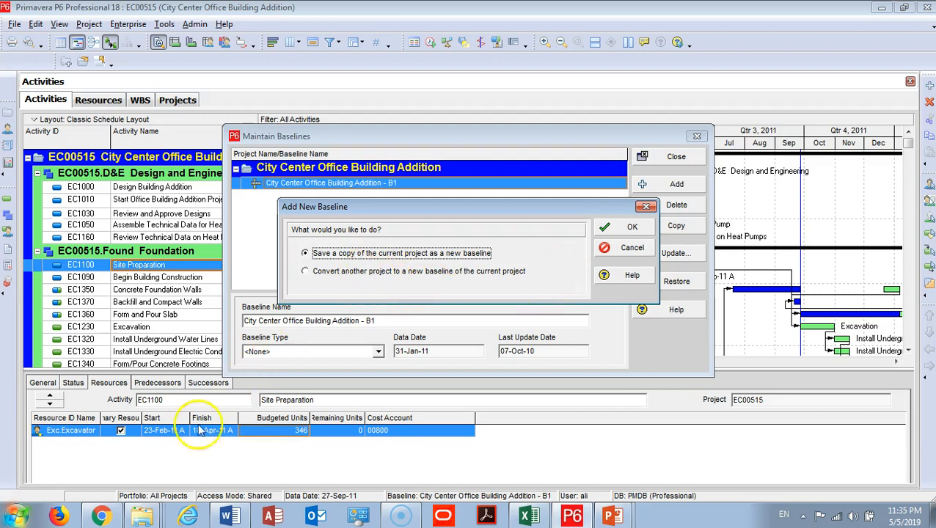
pyautogui.moveTo(334, 253)
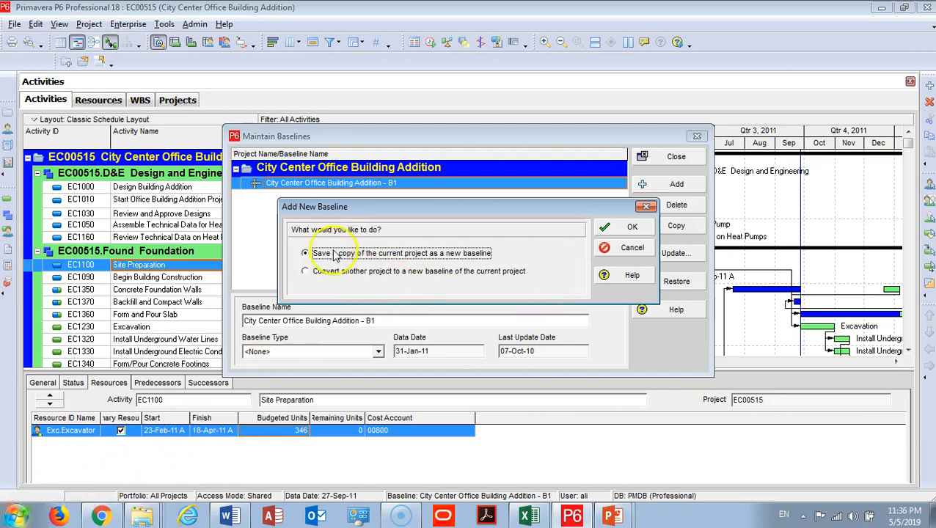
pyautogui.moveTo(387, 263)
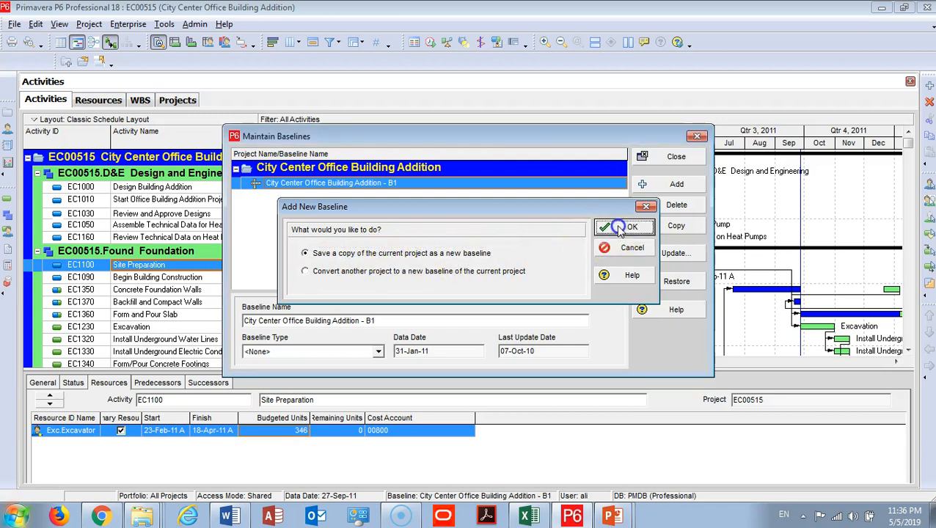
# - Save the current project as baseline B2, typed What-if Project Plan Baseline
pyautogui.click(631, 227)
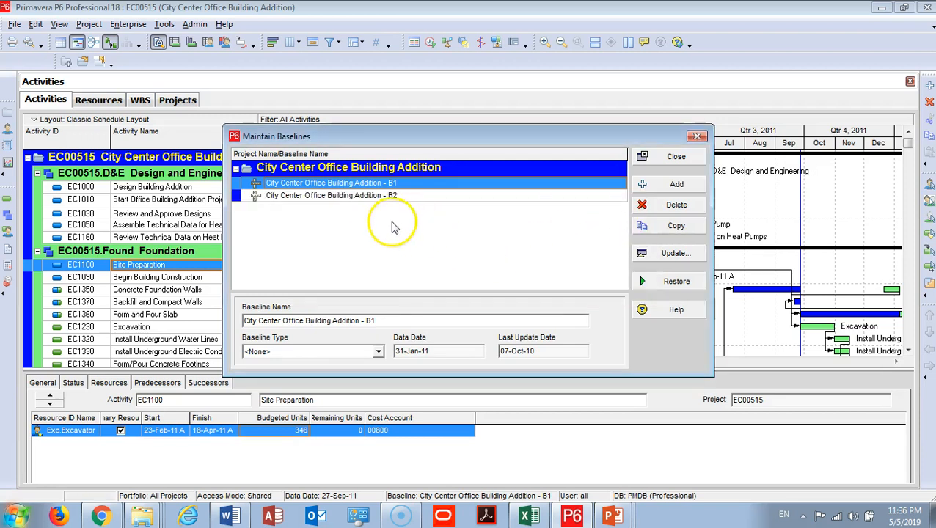
pyautogui.click(330, 195)
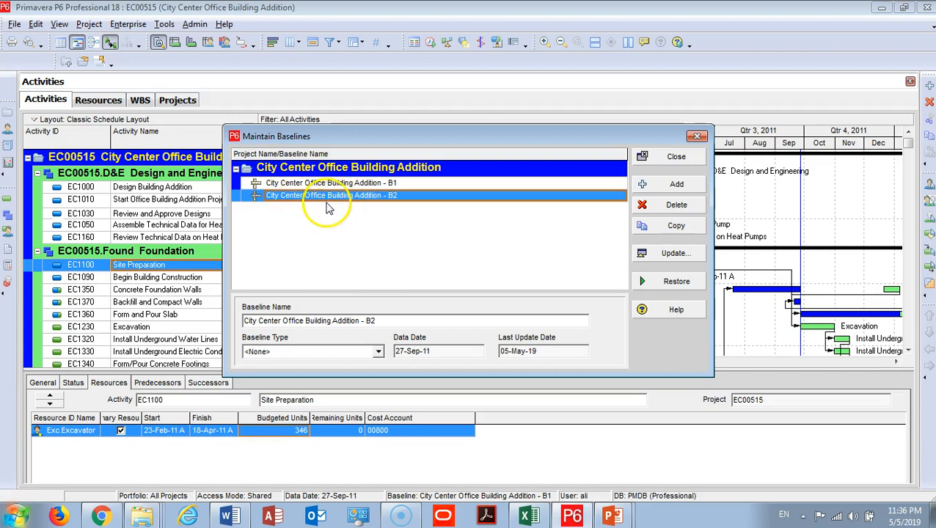
pyautogui.moveTo(282, 206)
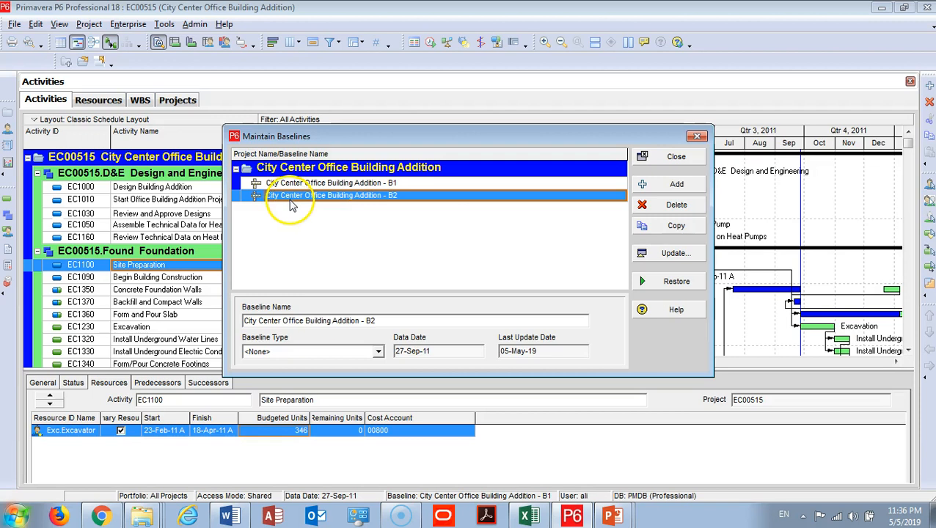
pyautogui.doubleClick(323, 195)
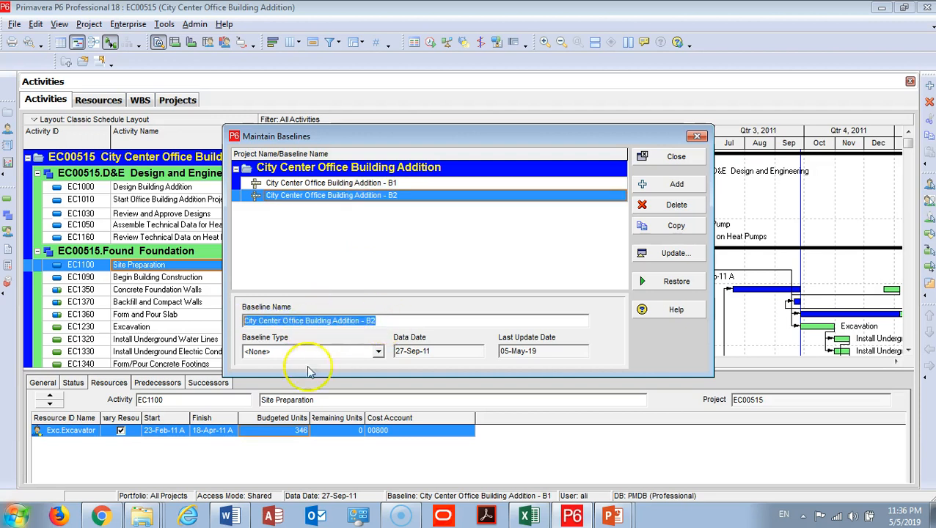
pyautogui.click(378, 351)
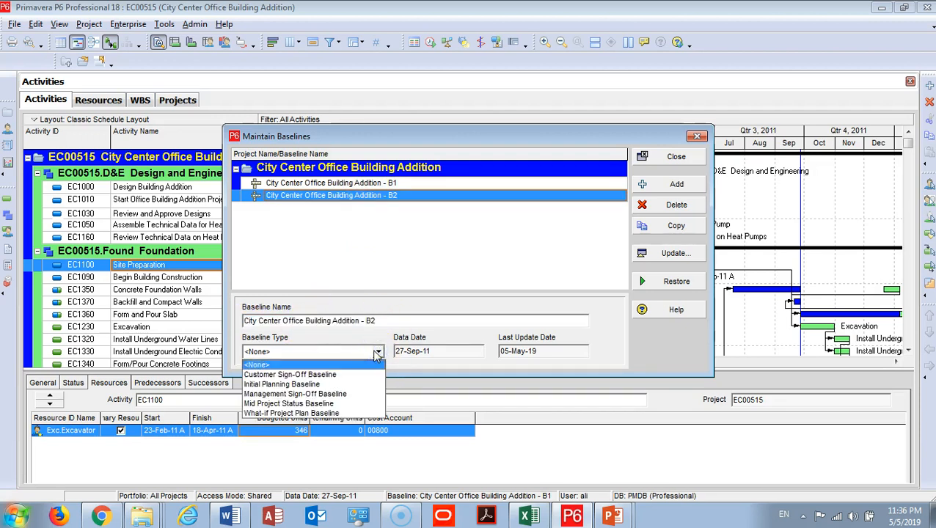
pyautogui.moveTo(339, 352)
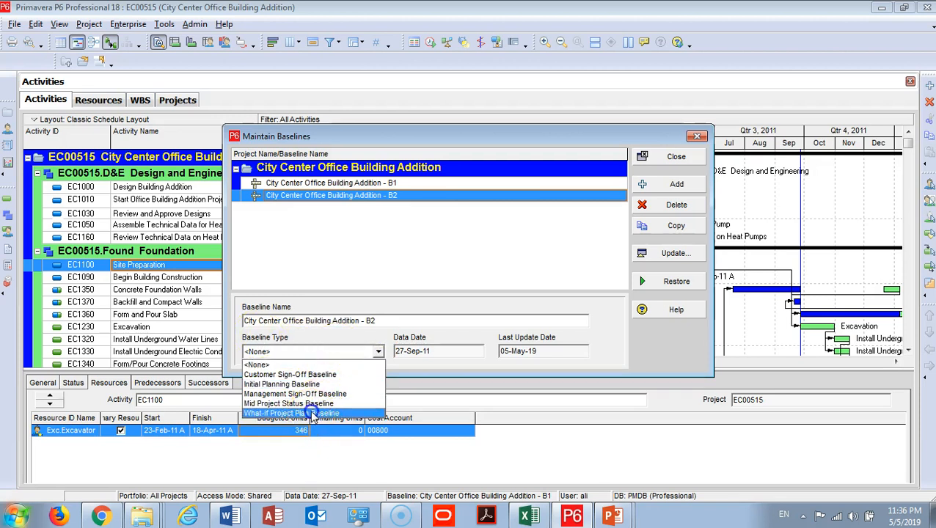
pyautogui.click(291, 413)
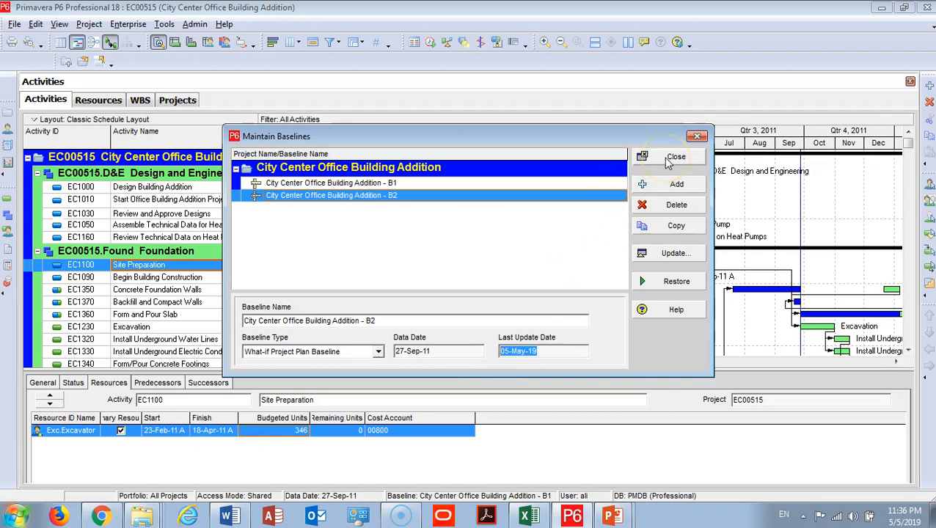
pyautogui.click(675, 156)
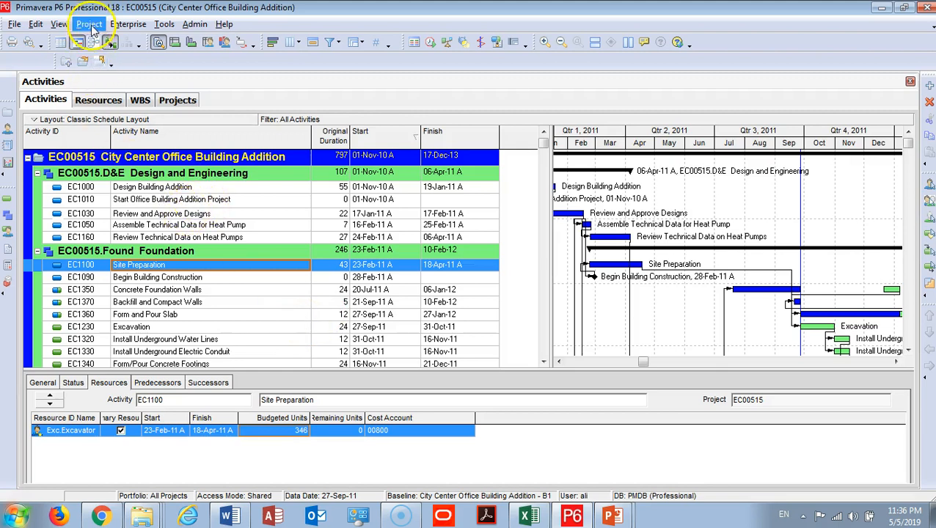
# - Assign City Center Office Building Addition - B2 as the primary baseline
pyautogui.click(89, 24)
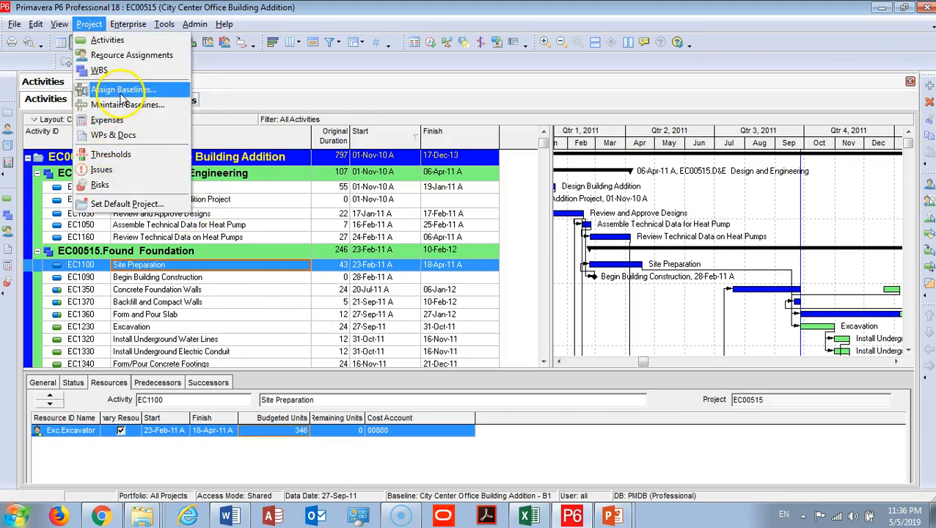
pyautogui.click(123, 89)
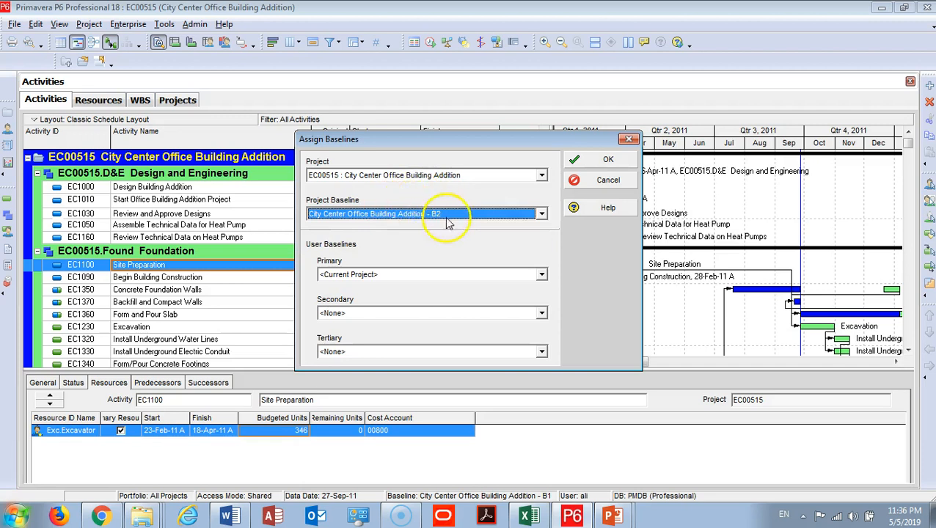
pyautogui.click(541, 273)
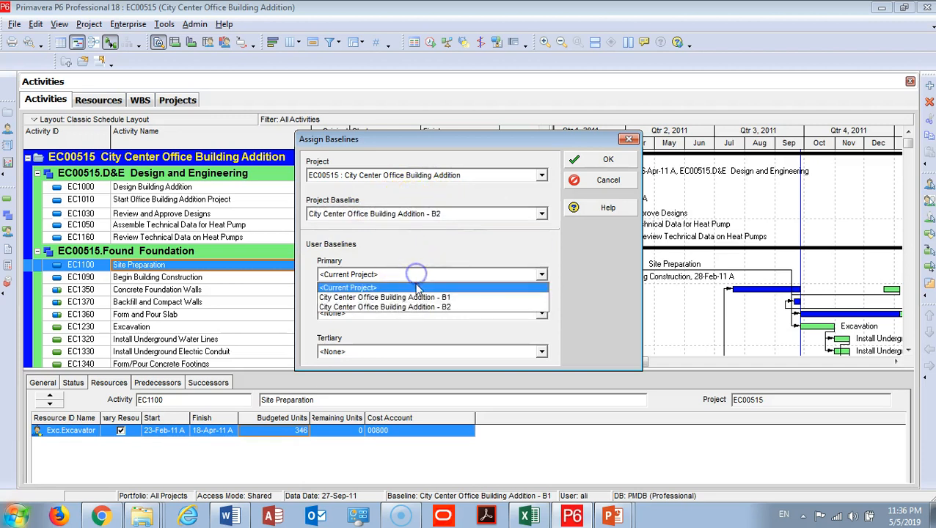
pyautogui.click(384, 307)
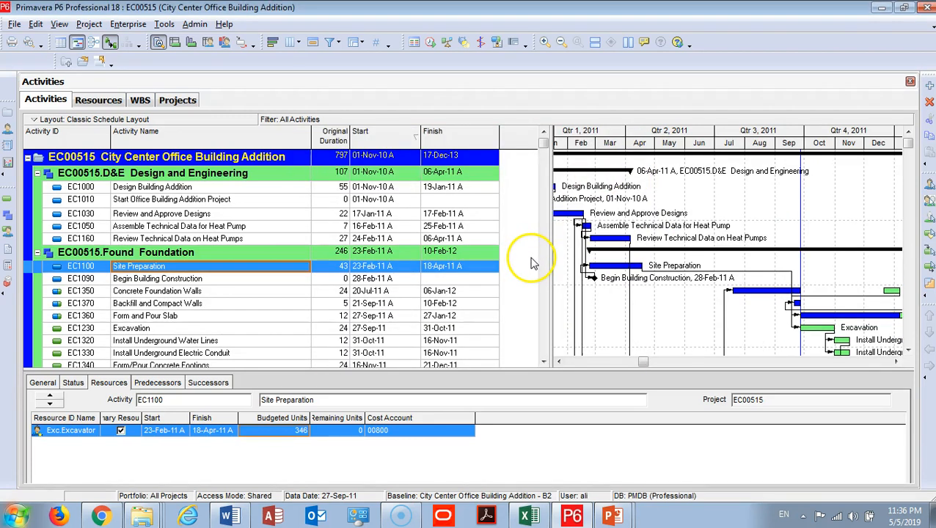
pyautogui.moveTo(33, 495)
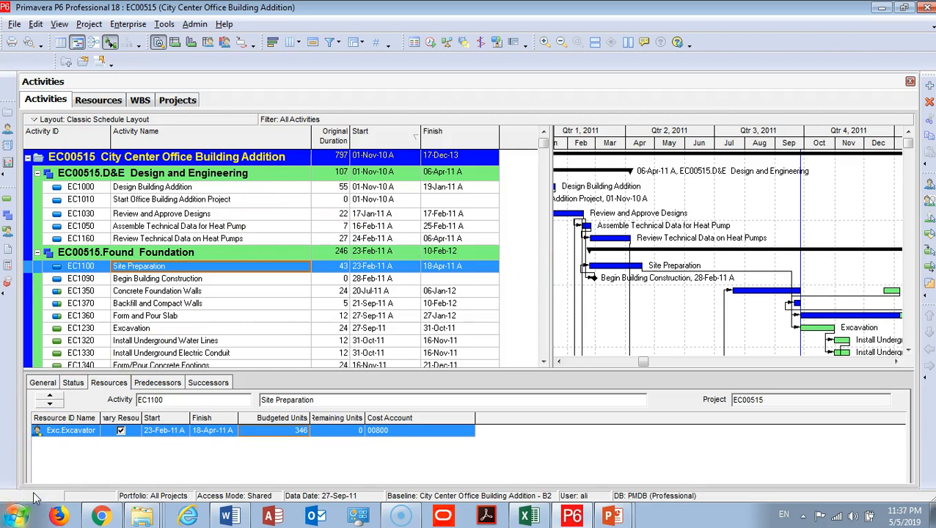
pyautogui.moveTo(252, 381)
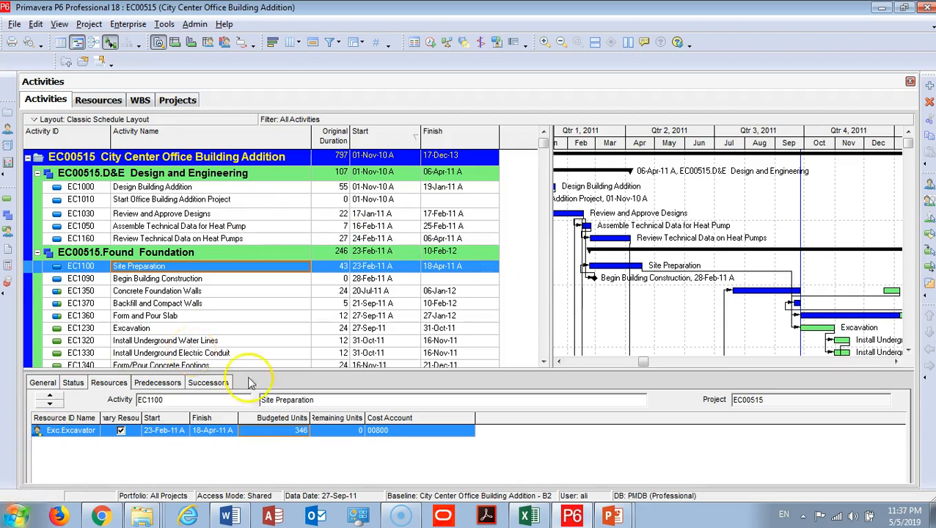
pyautogui.moveTo(715, 216)
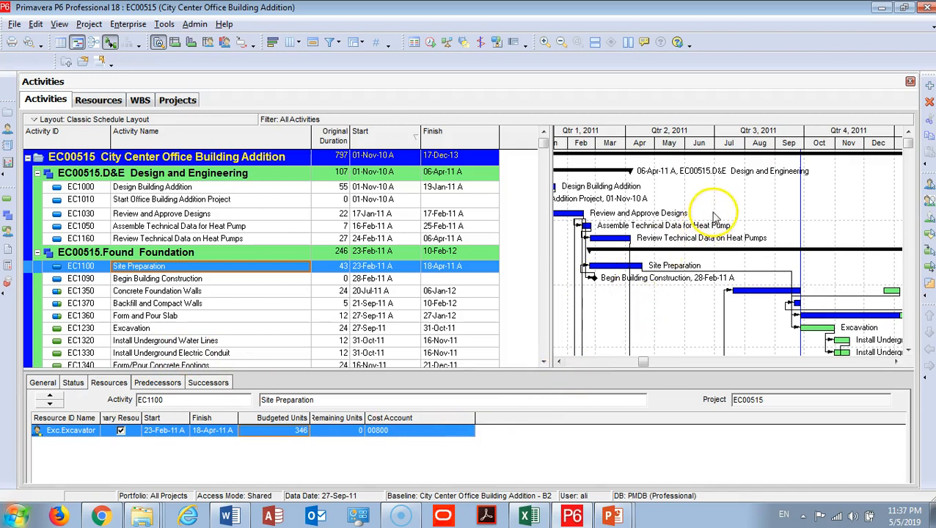
pyautogui.moveTo(732, 200)
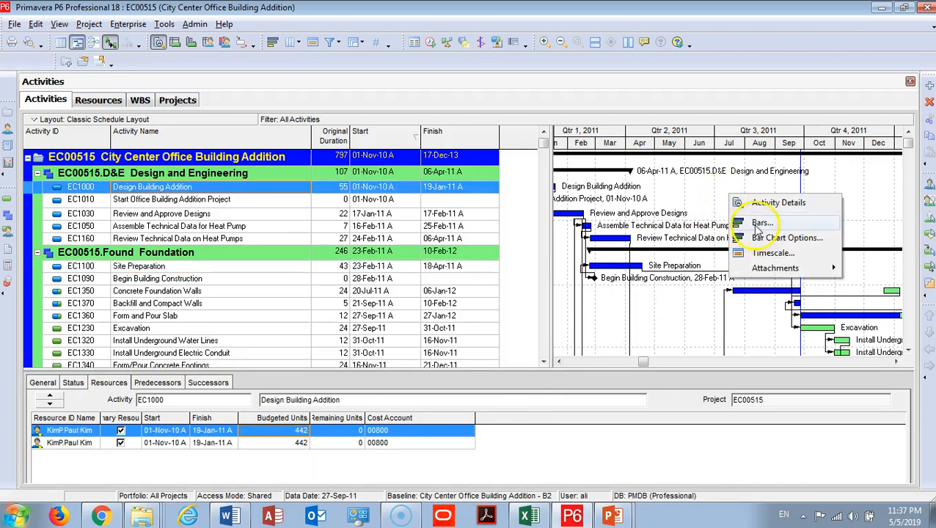
# - Enable the Primary Baseline Gantt bar with circle start and end shapes
pyautogui.click(761, 223)
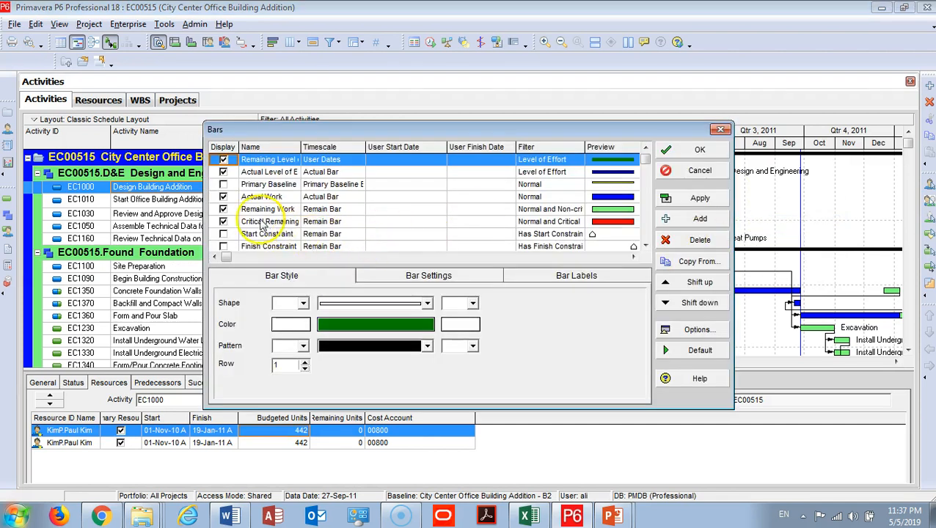
pyautogui.click(223, 184)
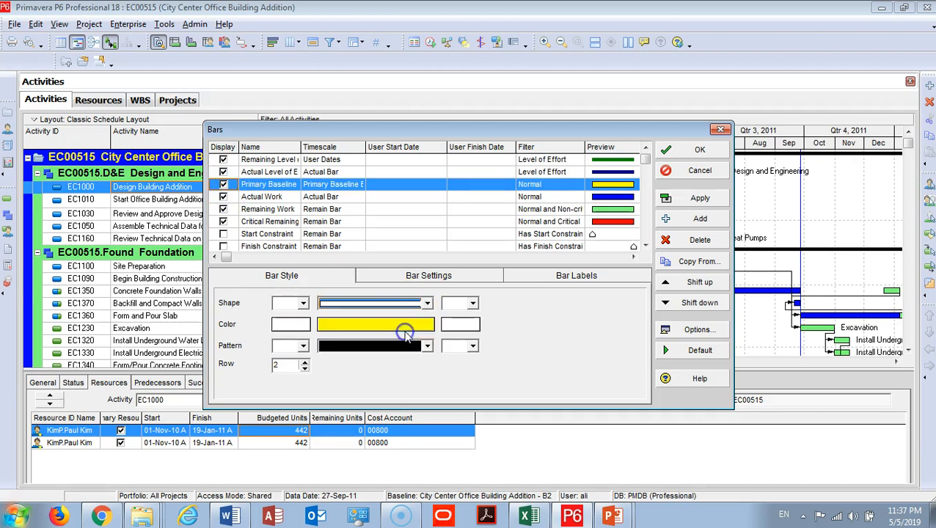
pyautogui.click(297, 303)
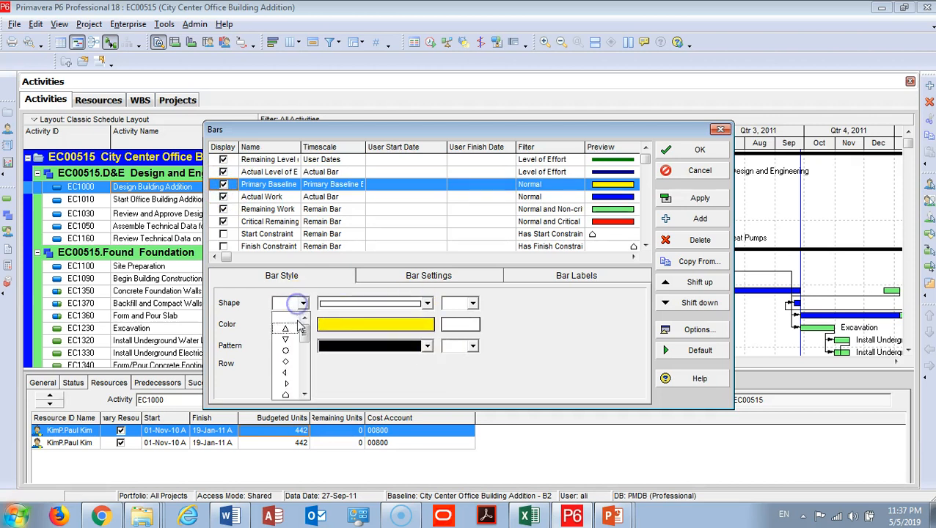
pyautogui.click(475, 303)
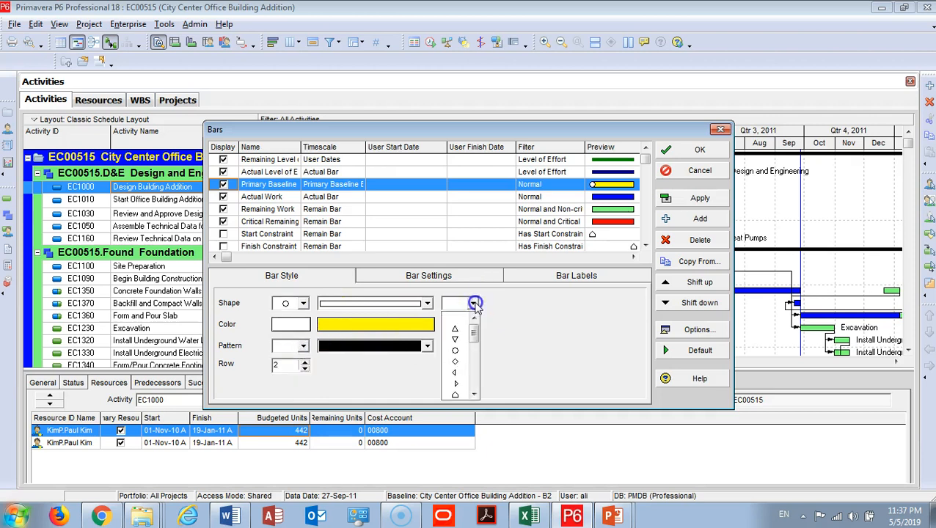
pyautogui.click(455, 303)
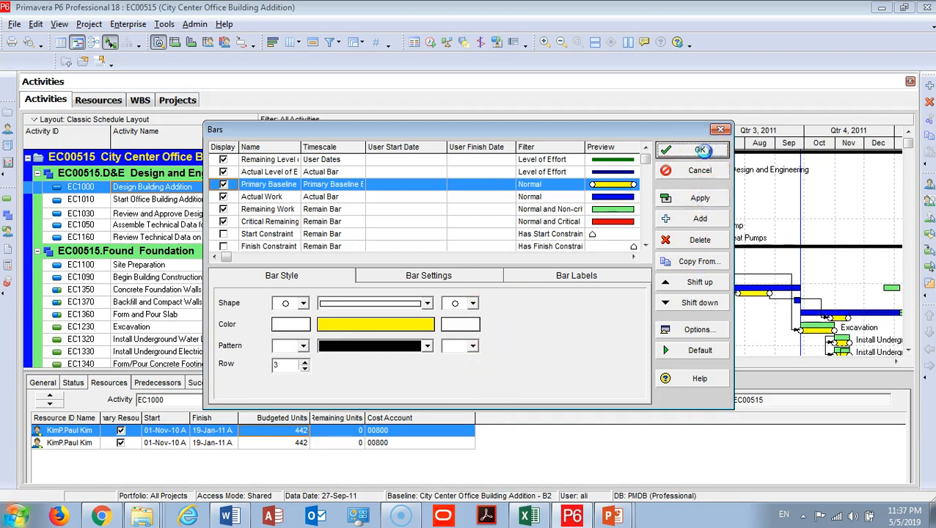
pyautogui.click(699, 150)
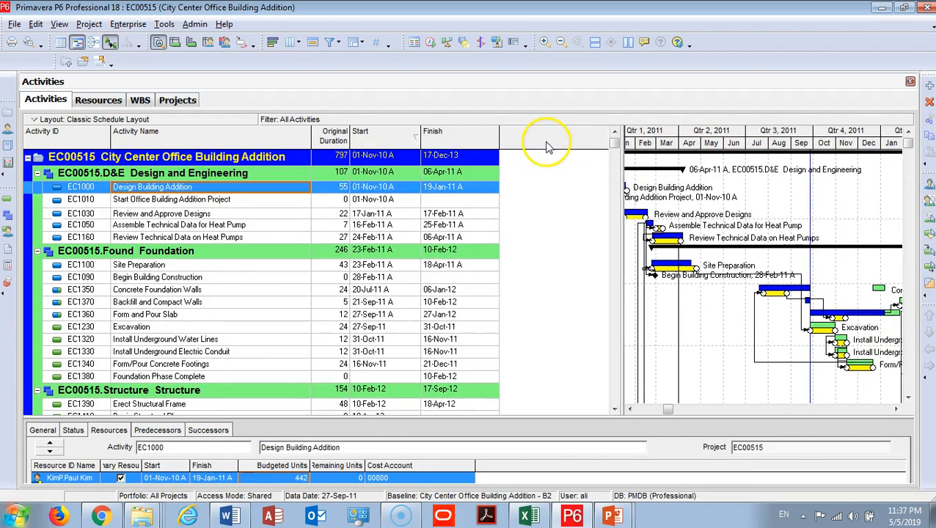
# - Add BL Project Start and BL Project Finish columns after the Finish column
pyautogui.rightClick(549, 139)
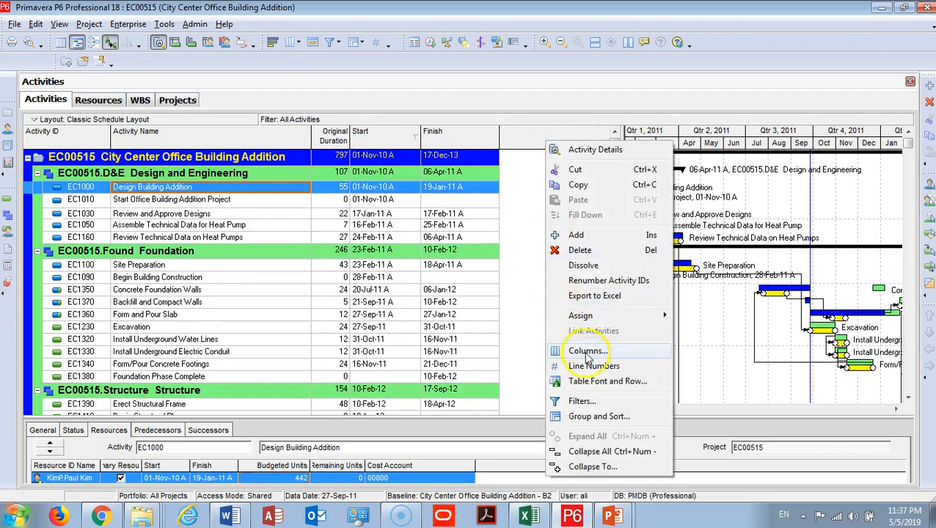
pyautogui.click(586, 351)
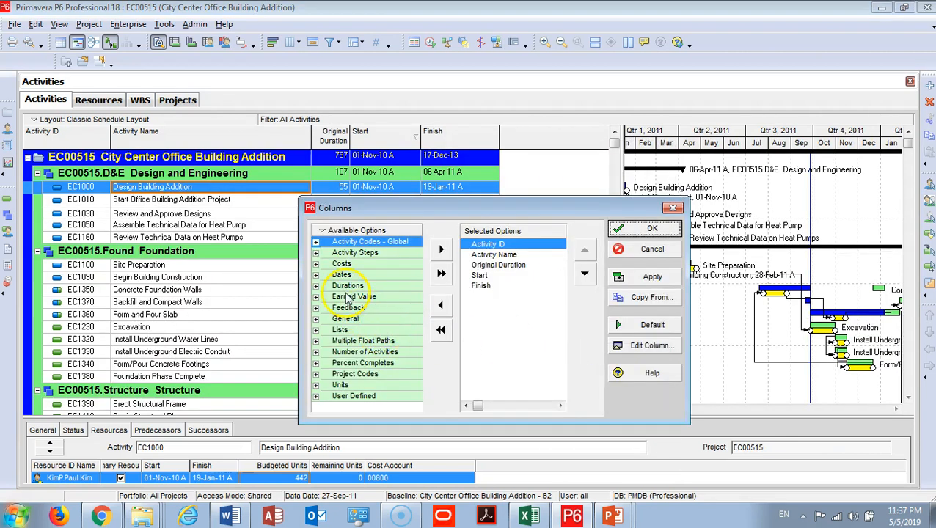
pyautogui.click(316, 241)
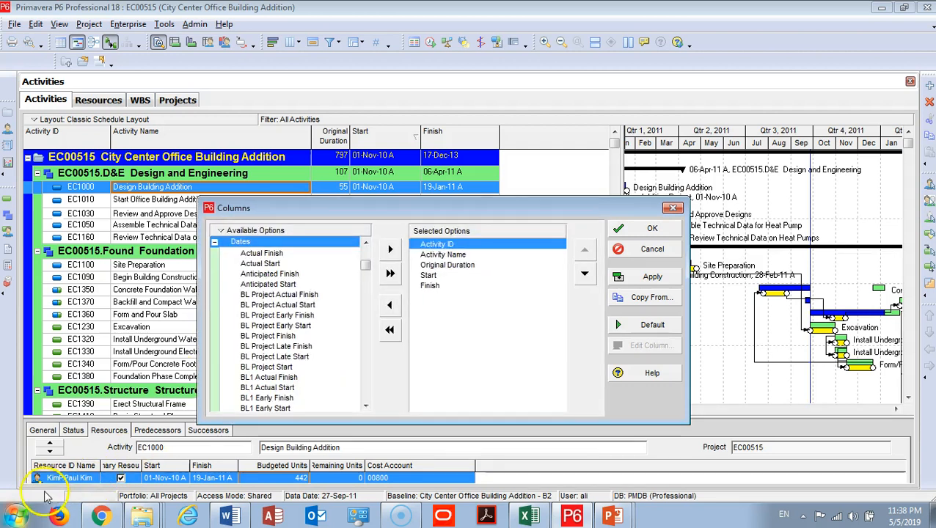
pyautogui.click(268, 325)
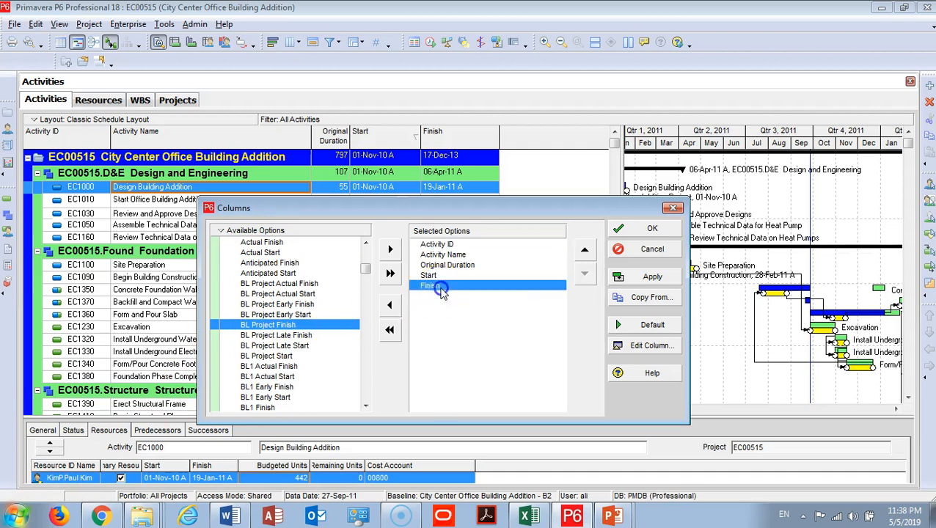
pyautogui.click(389, 249)
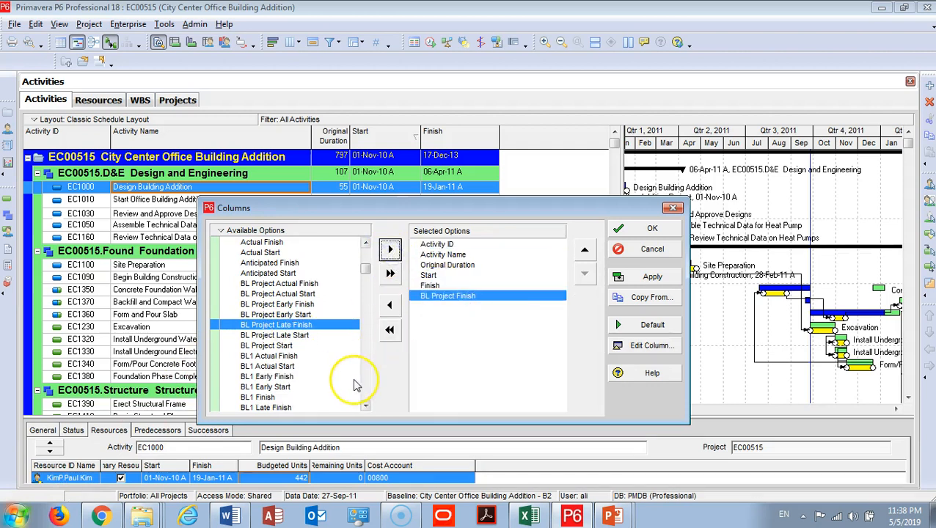
pyautogui.click(266, 346)
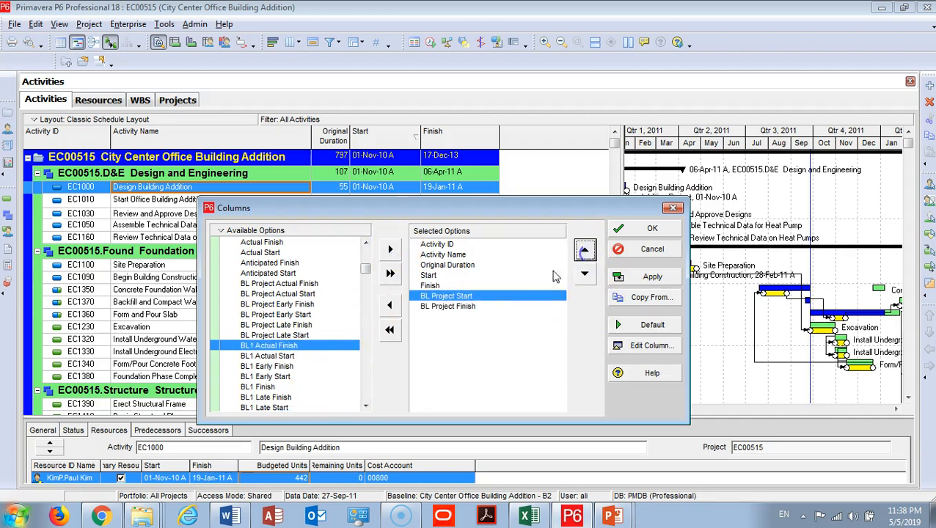
pyautogui.click(651, 276)
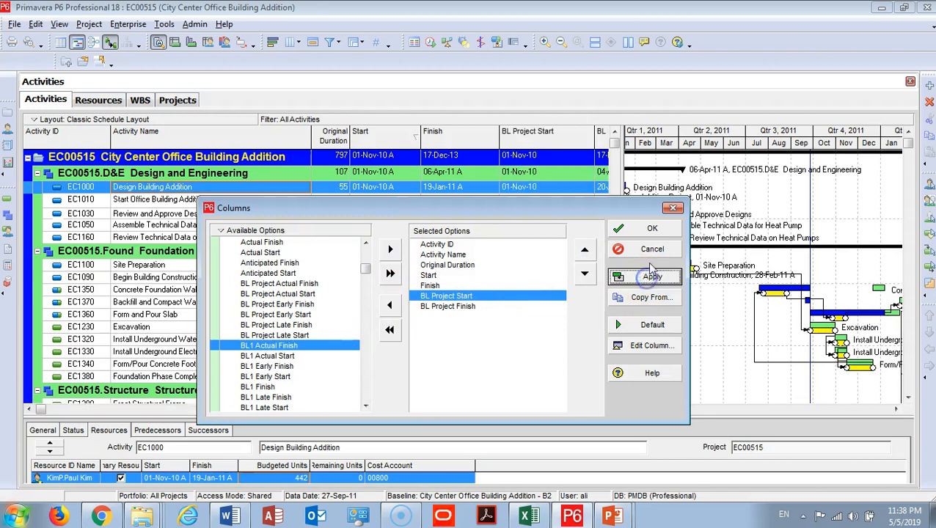
pyautogui.click(652, 228)
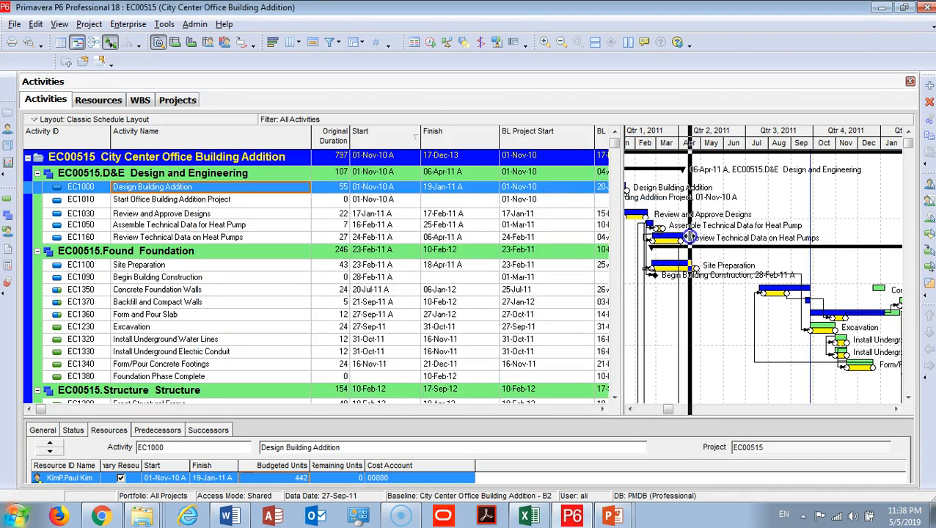